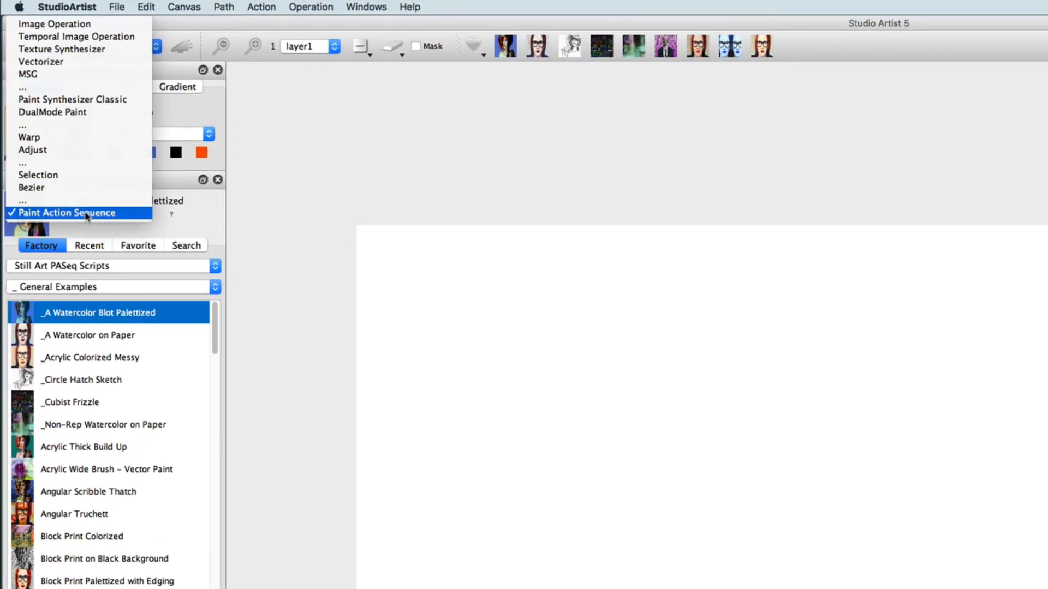
Step: Switch the operation mode to Paint Action Sequence
click(68, 212)
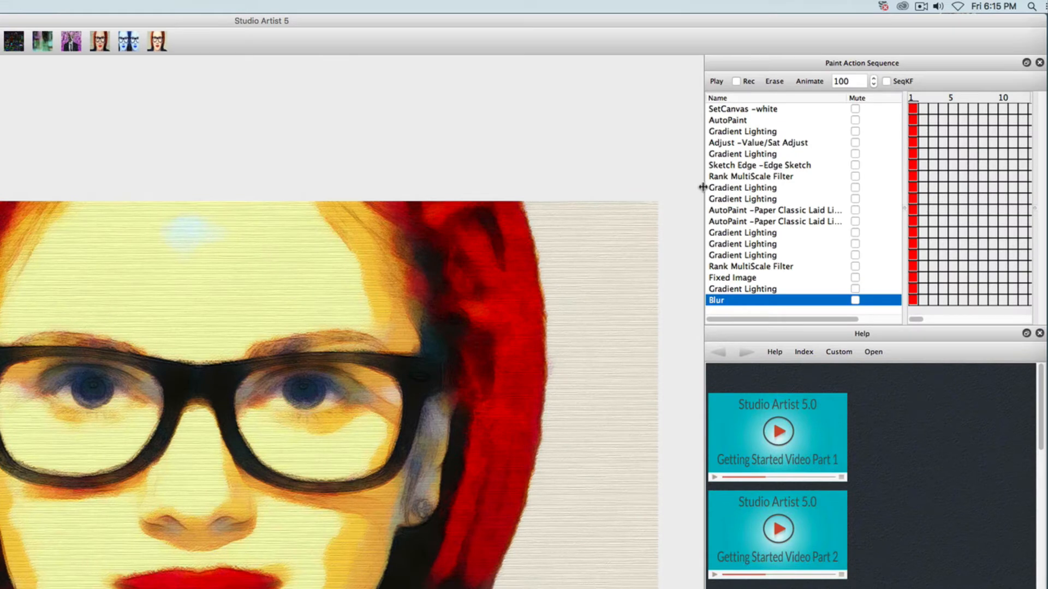
Step: Select the AutoPaint step to load its Paint Synthesizer Classic colour settings into the Editor
click(748, 81)
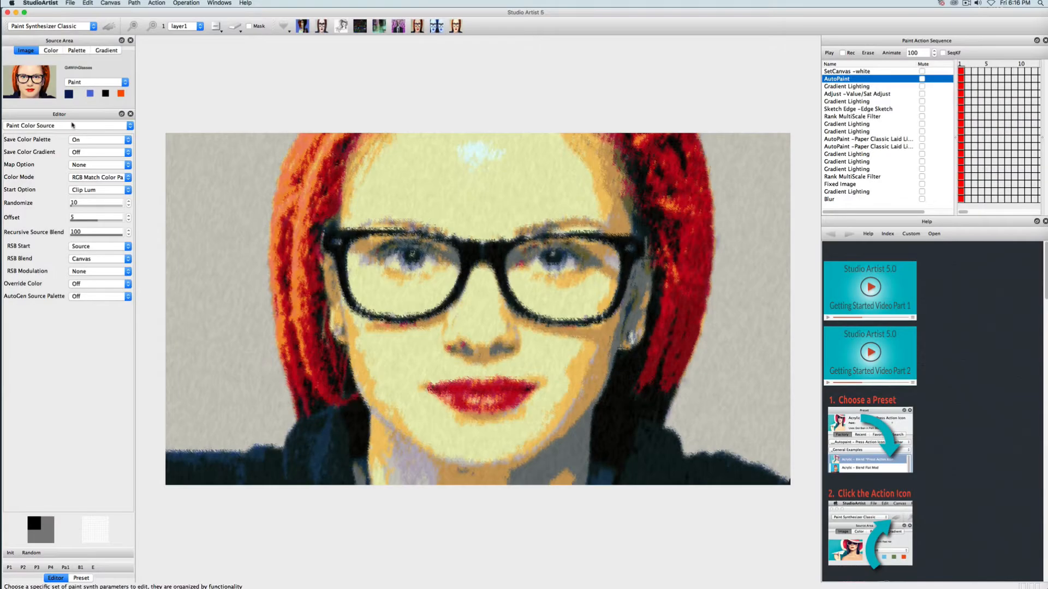
click(66, 125)
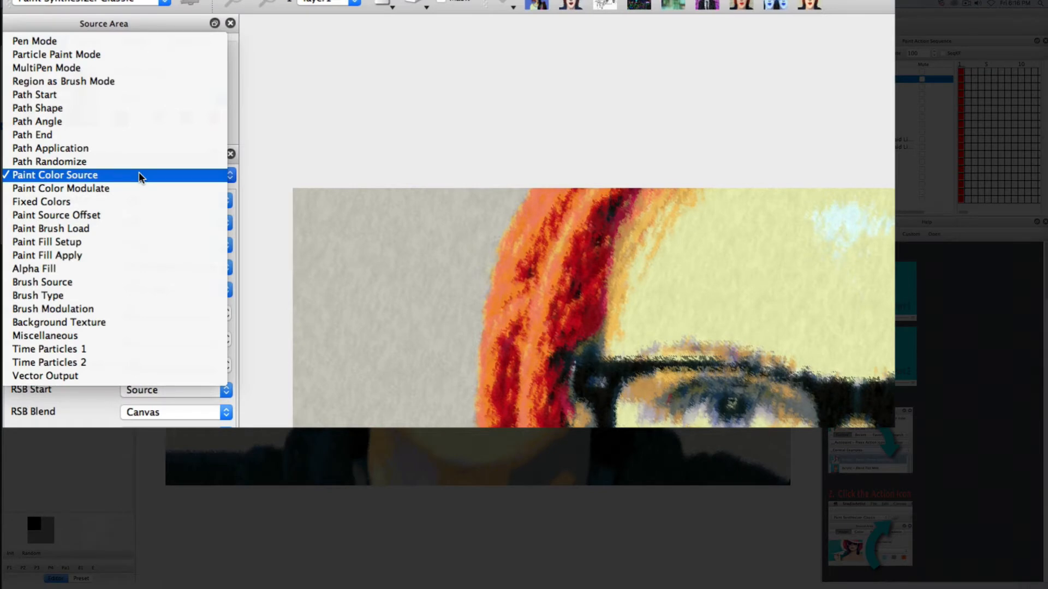
click(55, 175)
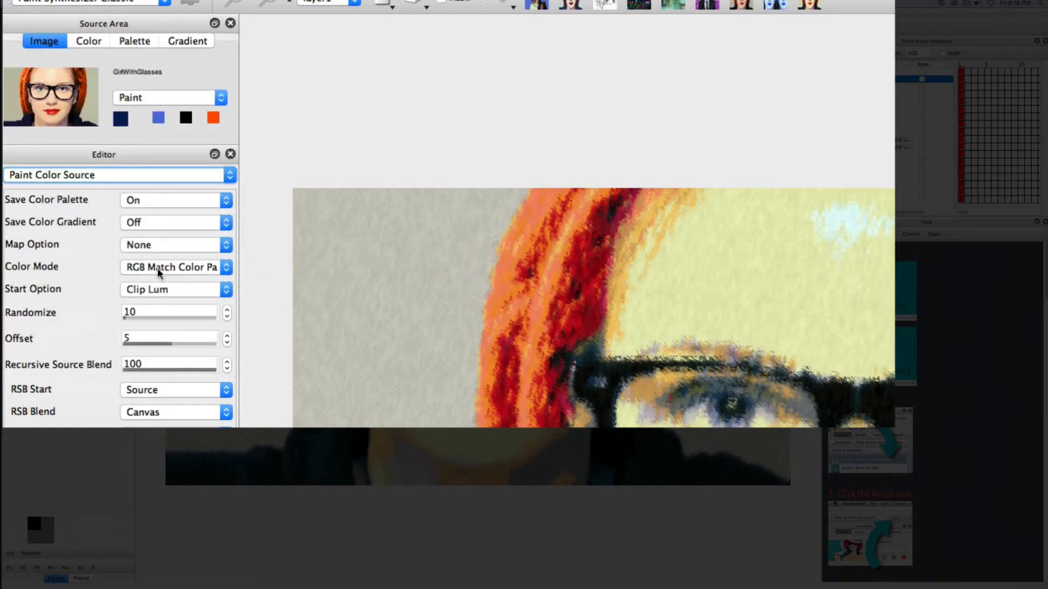
click(173, 266)
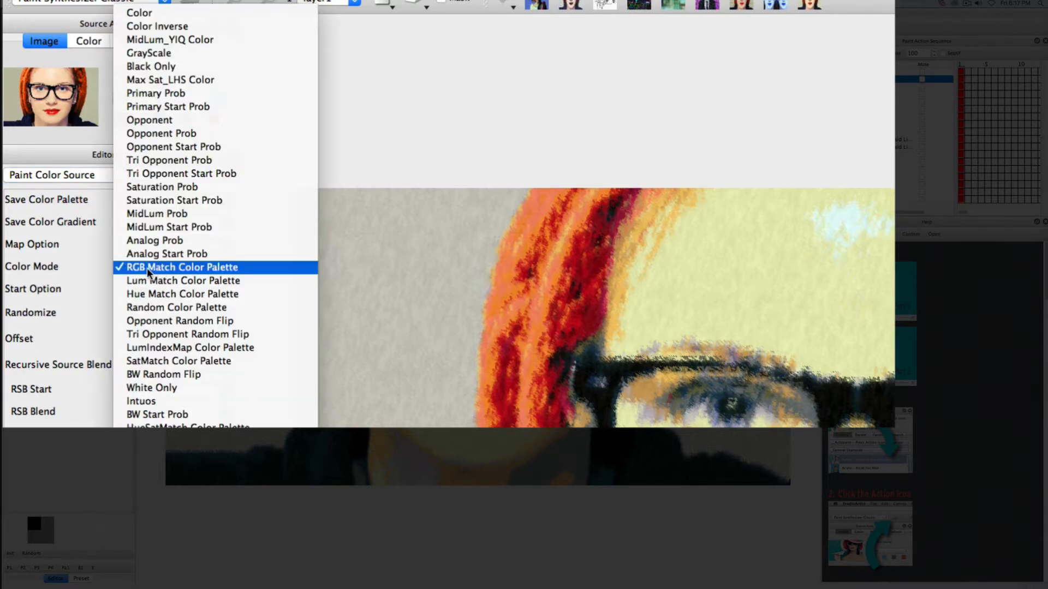
click(182, 267)
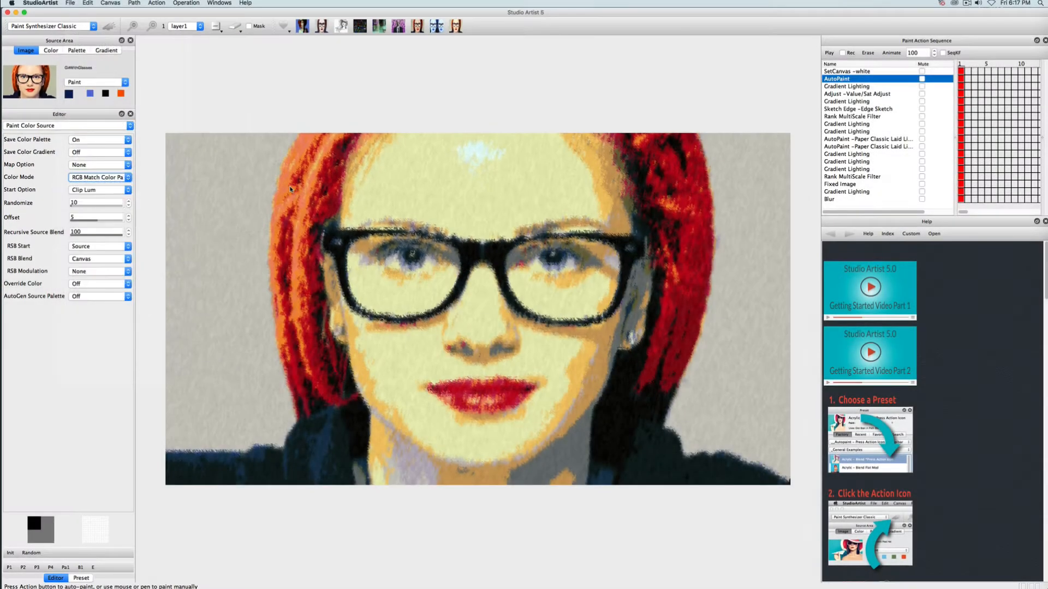
click(76, 50)
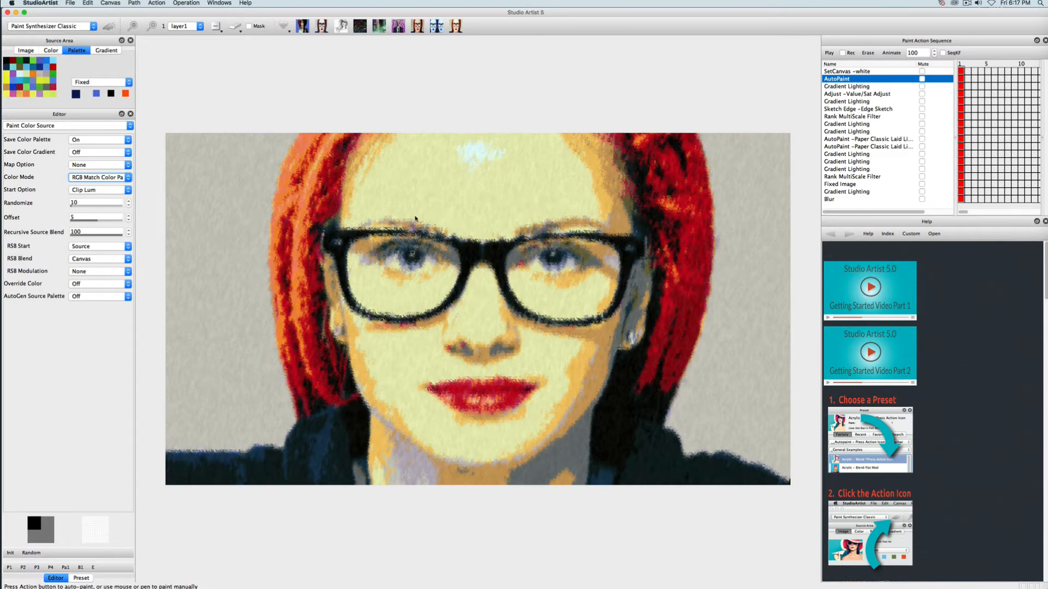
click(26, 50)
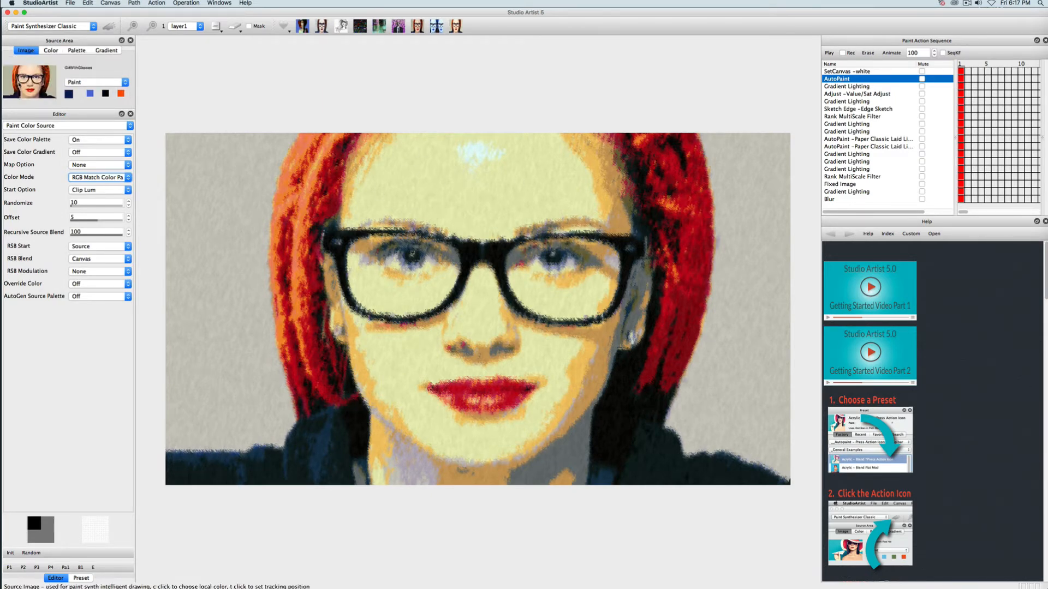
click(76, 50)
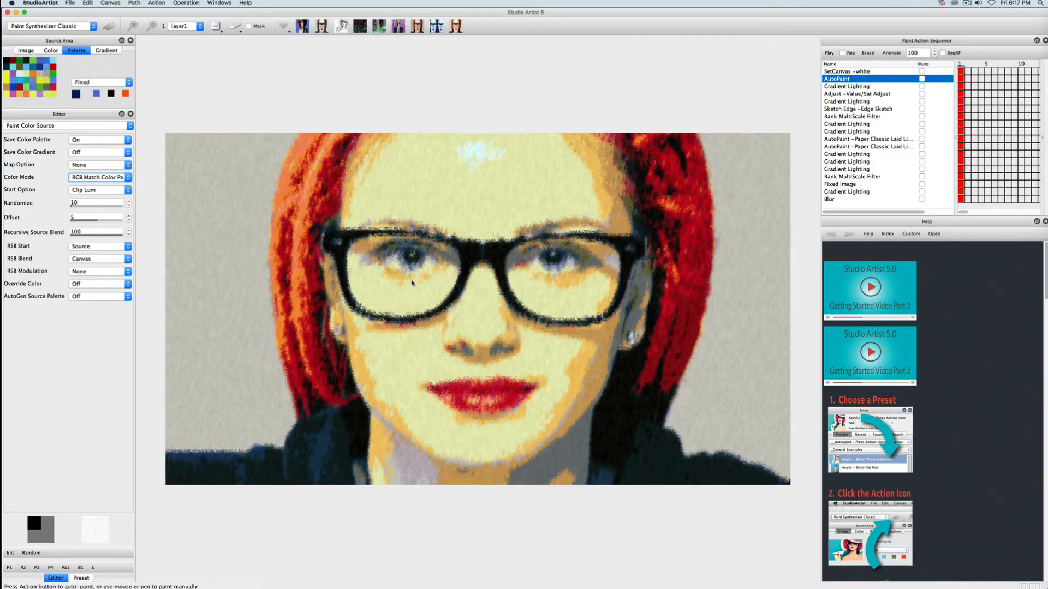
mouse_move(494, 196)
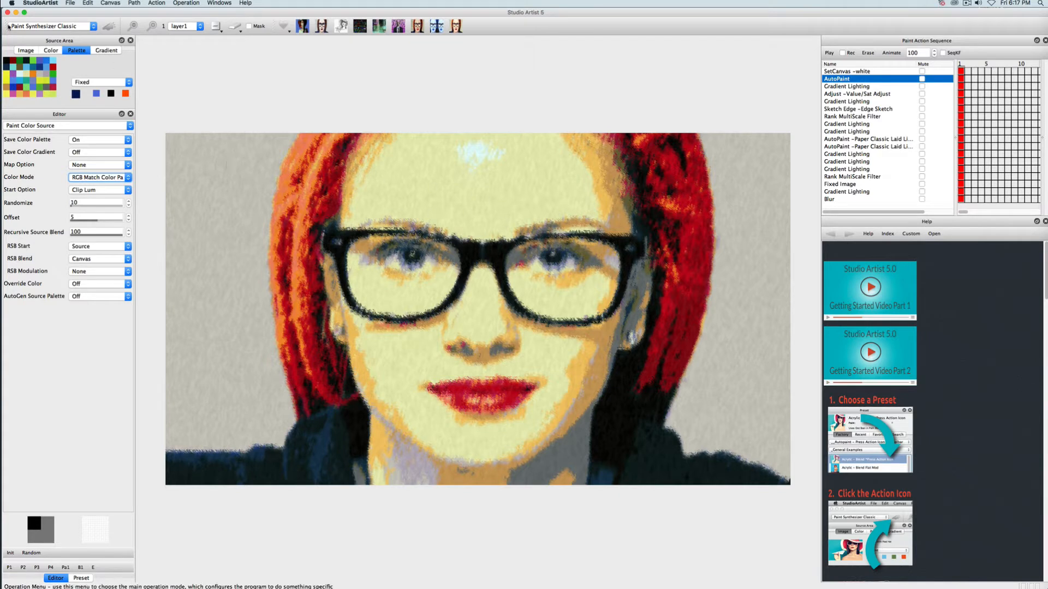
click(26, 50)
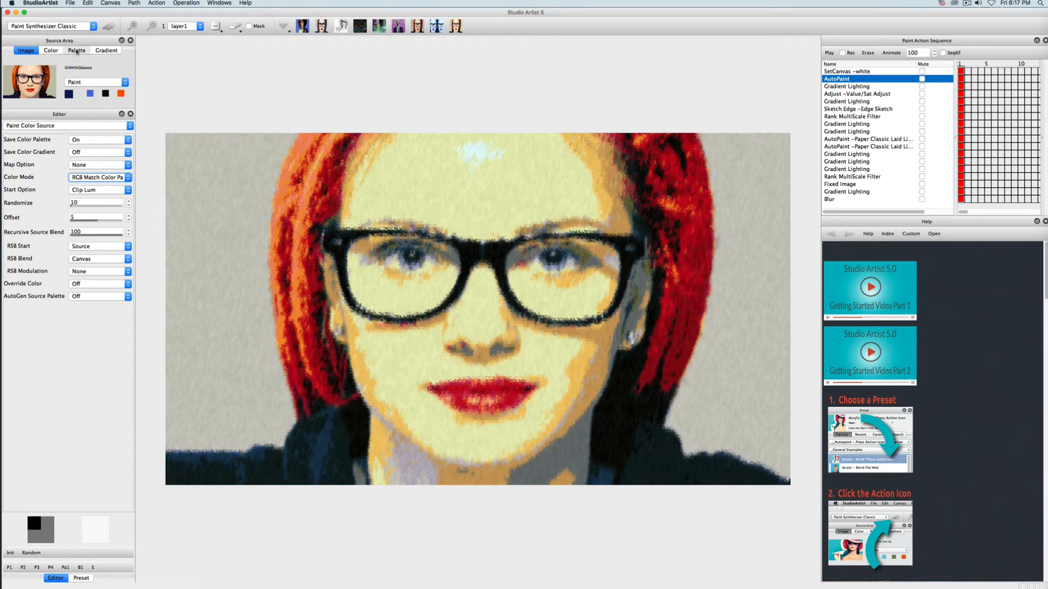
click(77, 50)
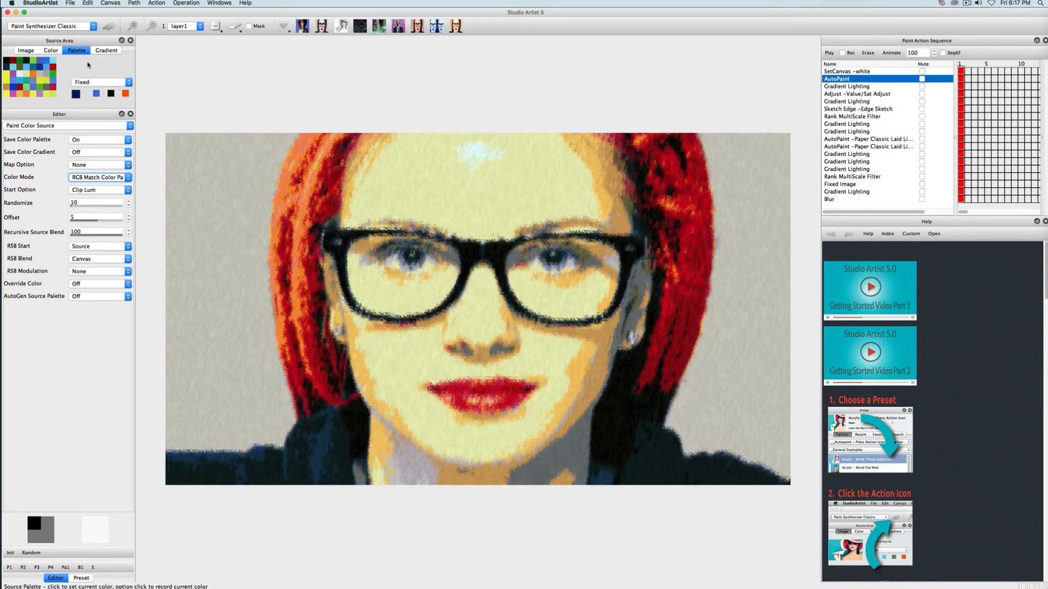
mouse_move(543, 80)
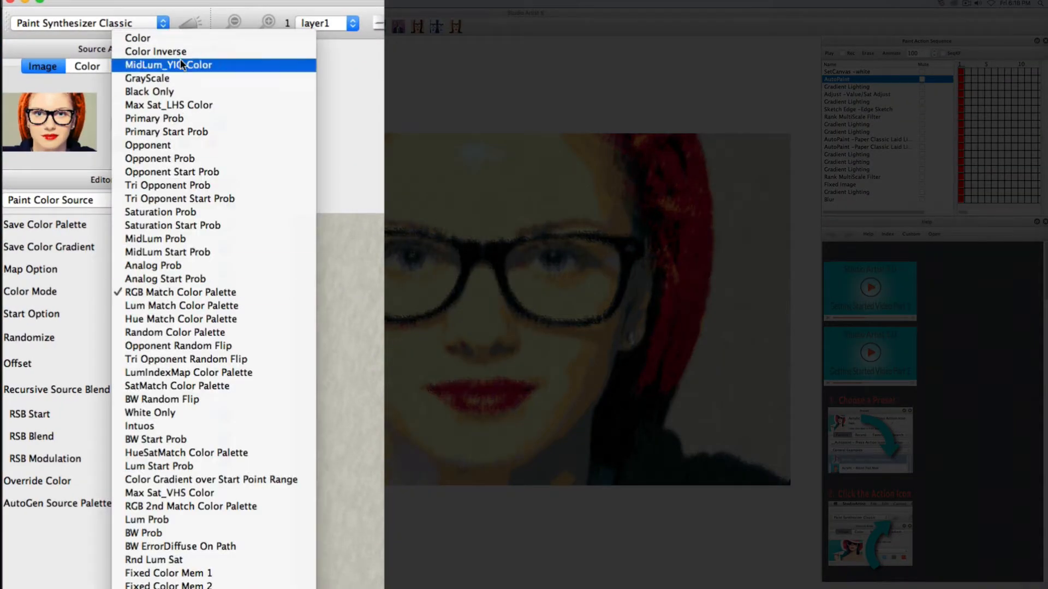
mouse_move(138, 39)
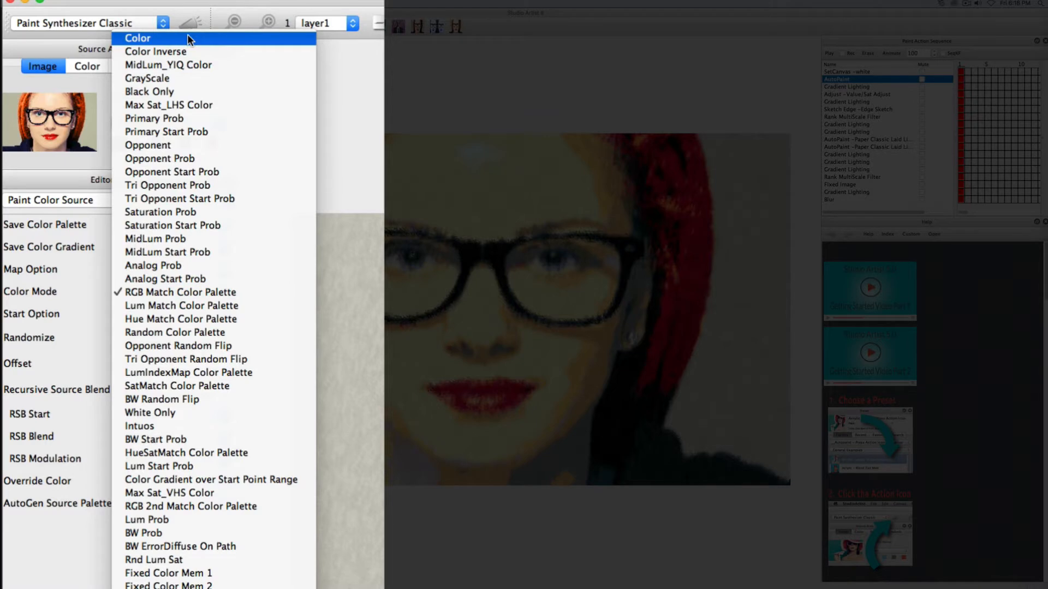
Step: Change the AutoPaint colour mode to plain Color and record the change into the step
click(137, 38)
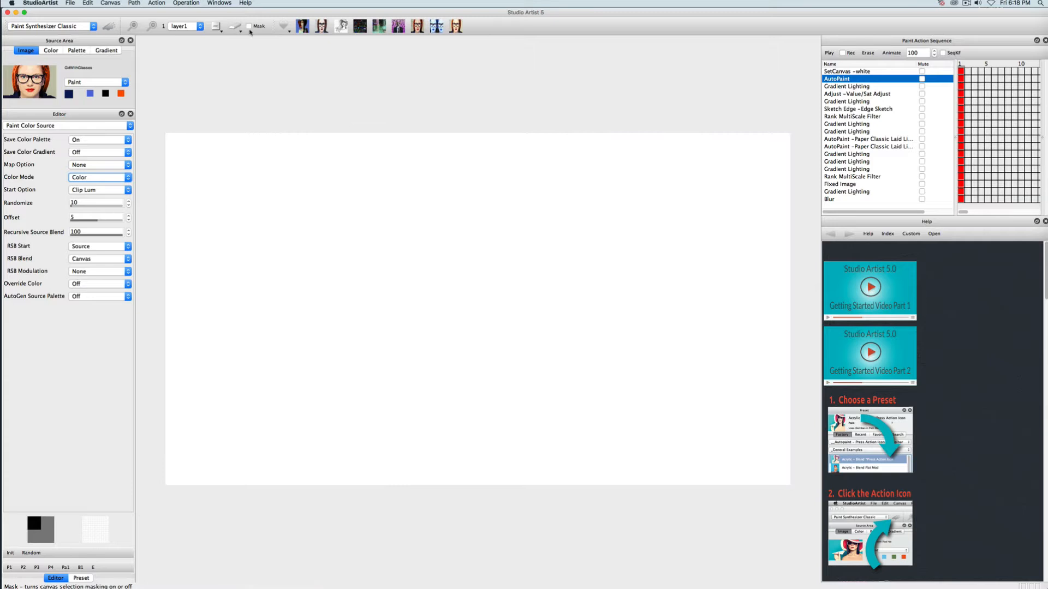
click(828, 53)
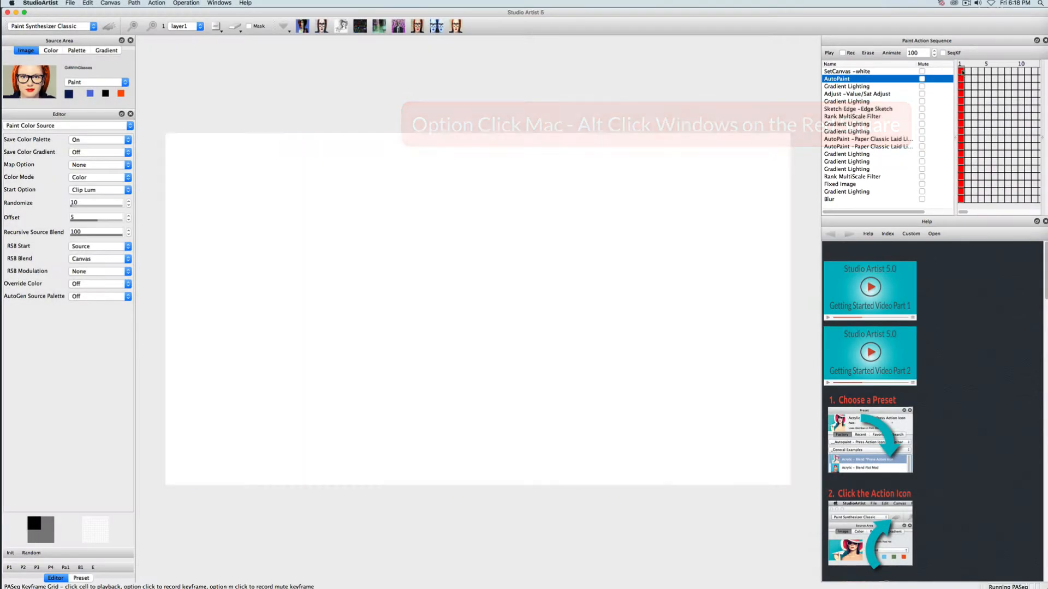
click(848, 71)
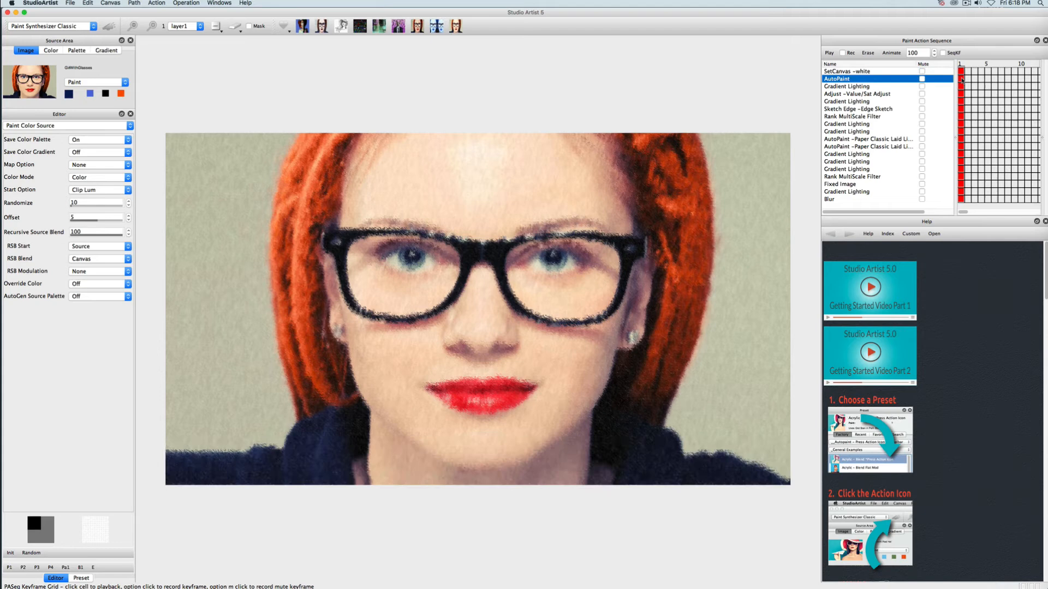
Step: Mute the Adjust - Value/Sat Adjust step, replay the sequence, and inspect a later step
click(846, 86)
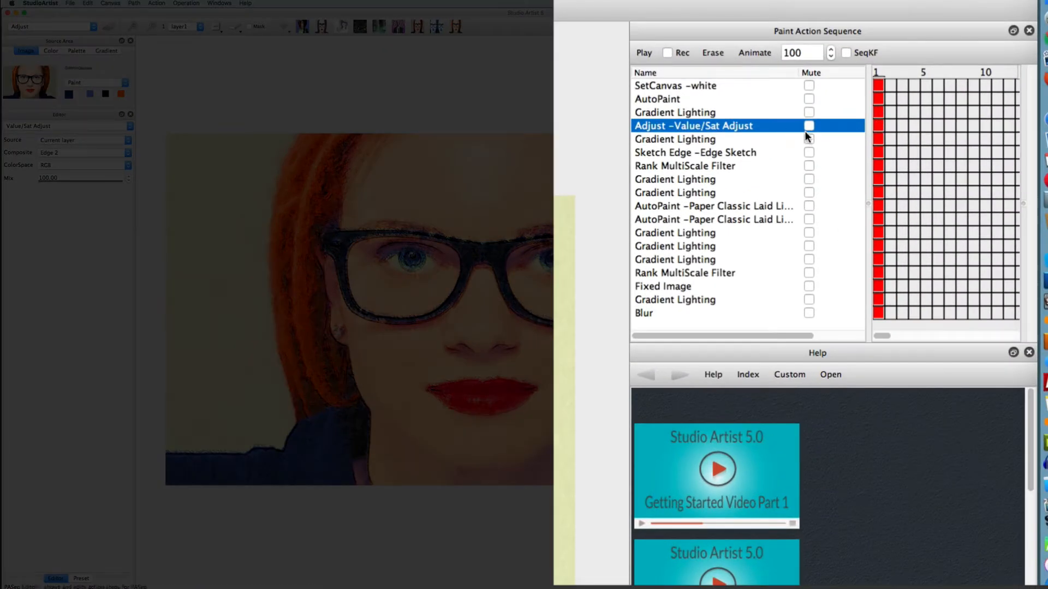
click(809, 125)
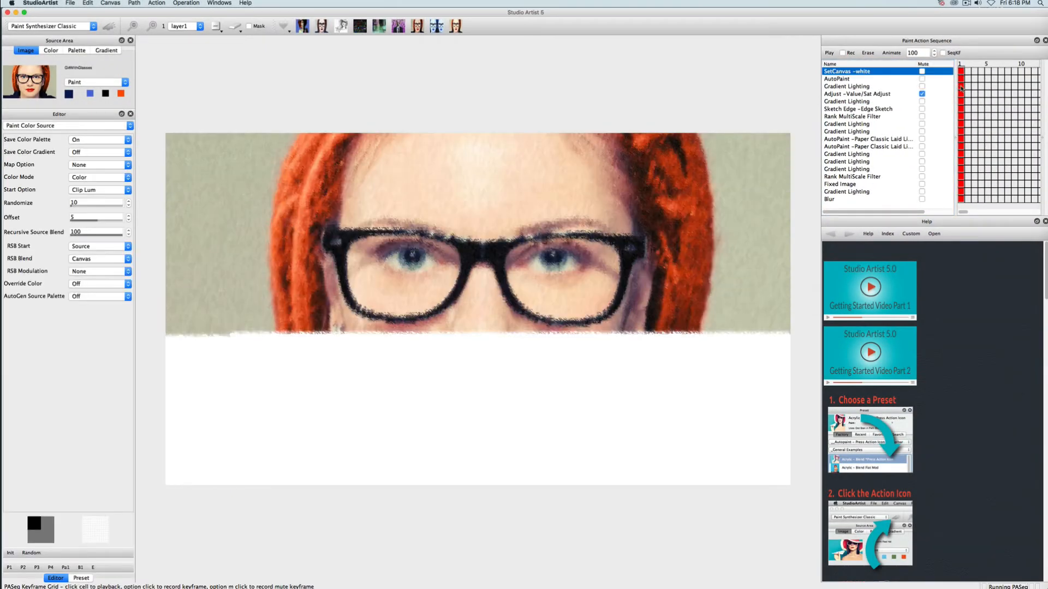
click(846, 101)
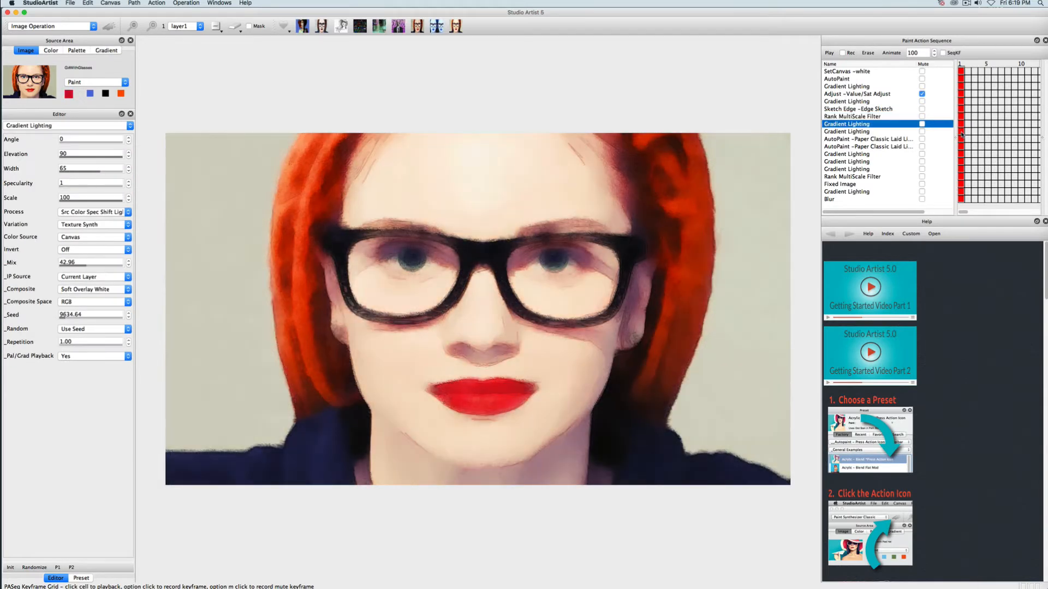
click(868, 139)
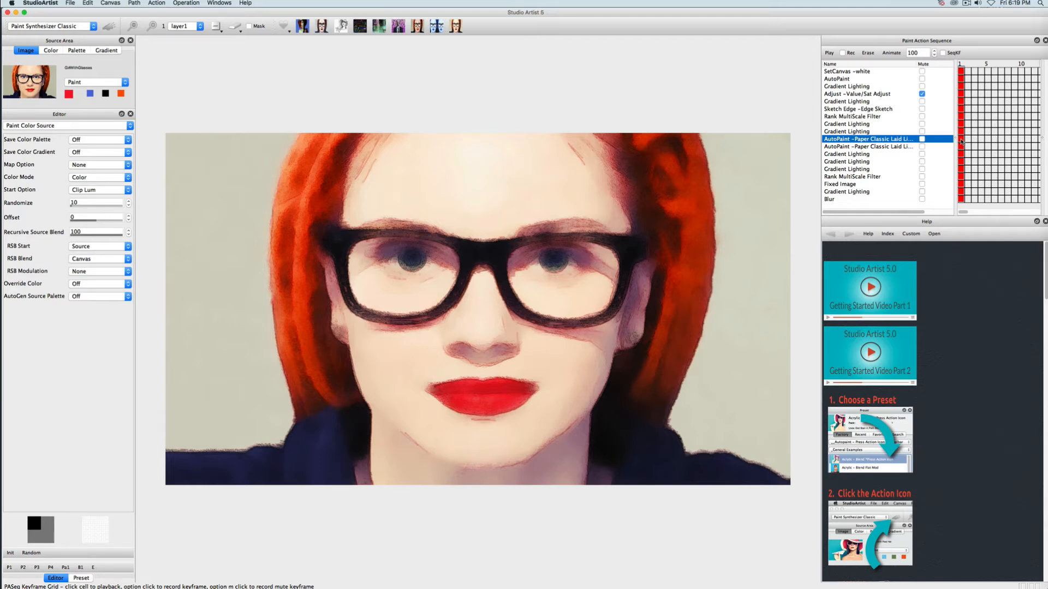
Step: Browse the factory Canvas Textures presets in the Preset tab
click(80, 577)
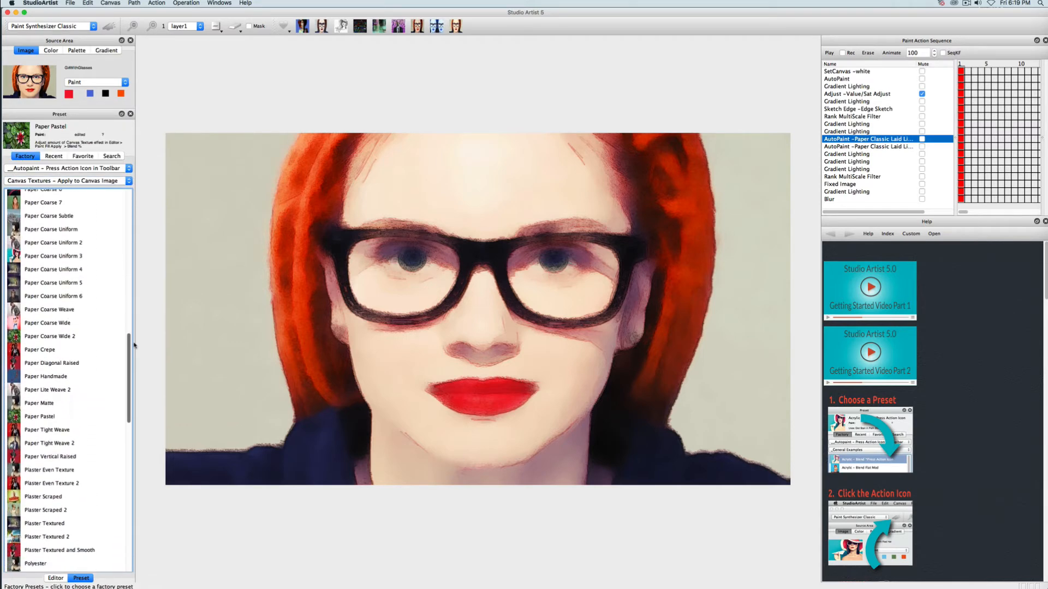
click(40, 417)
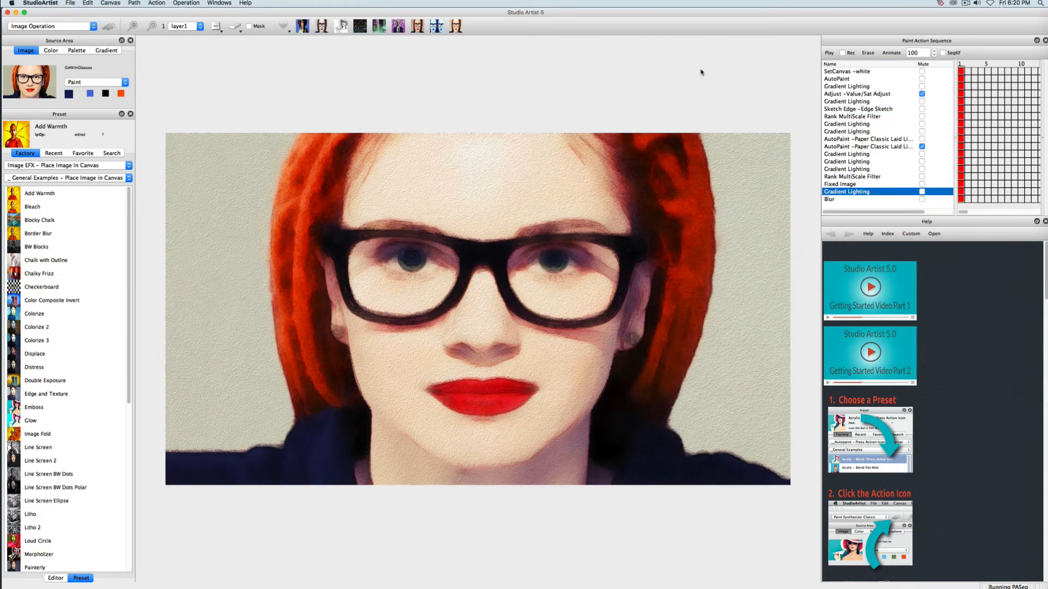
Step: Select the Blur step and choose Export Paint Action Sequence Preset from the context menu
click(845, 199)
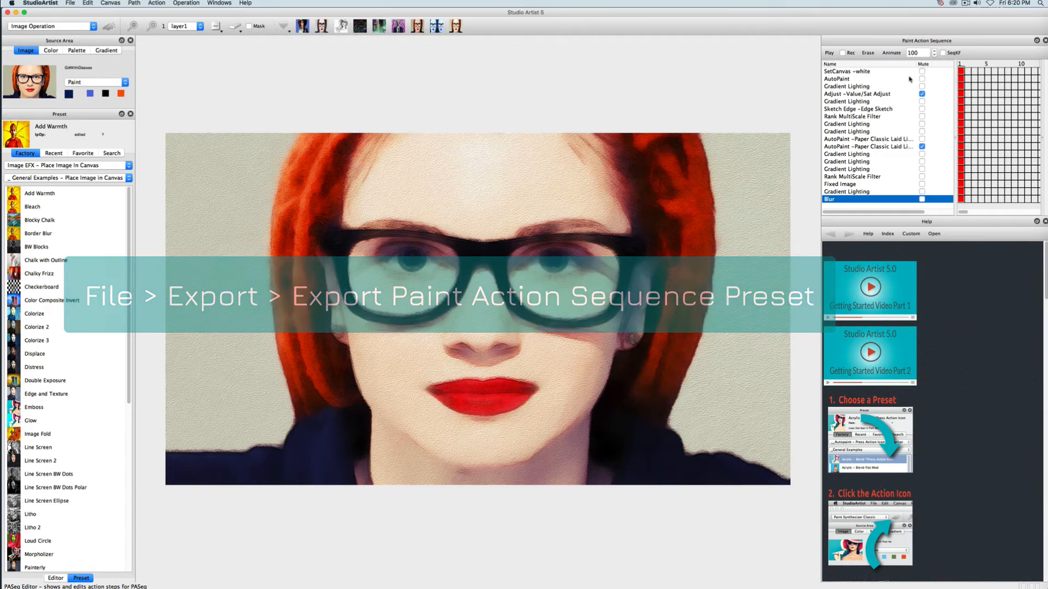
right_click(697, 68)
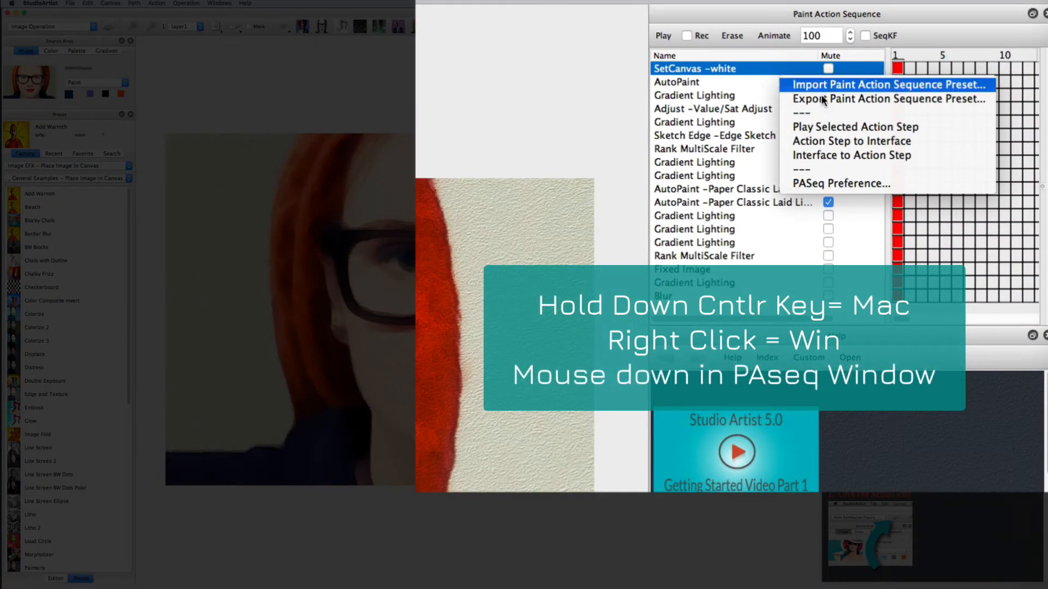
mouse_move(837, 105)
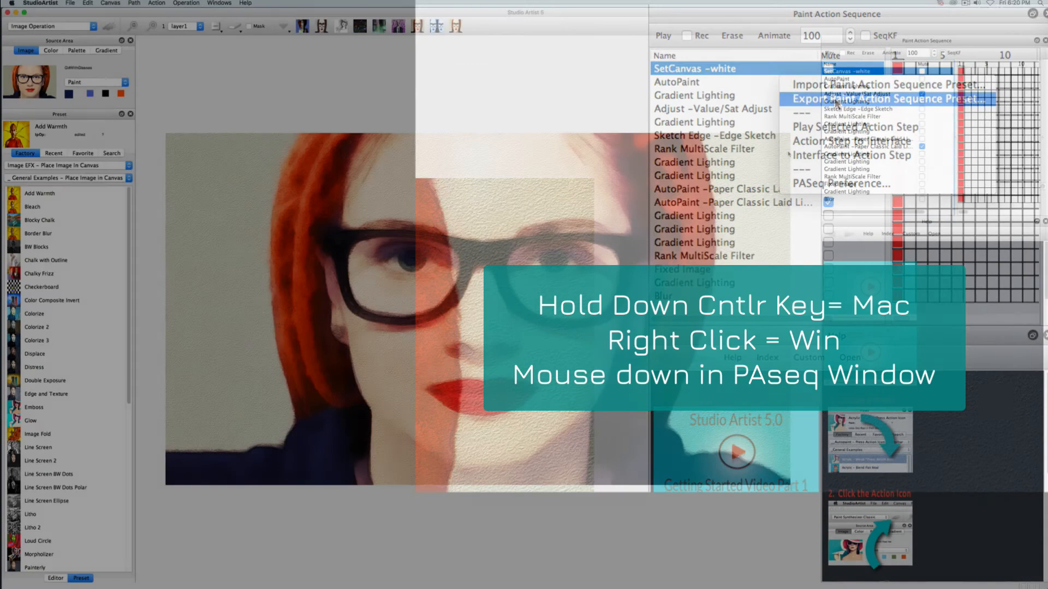
click(879, 98)
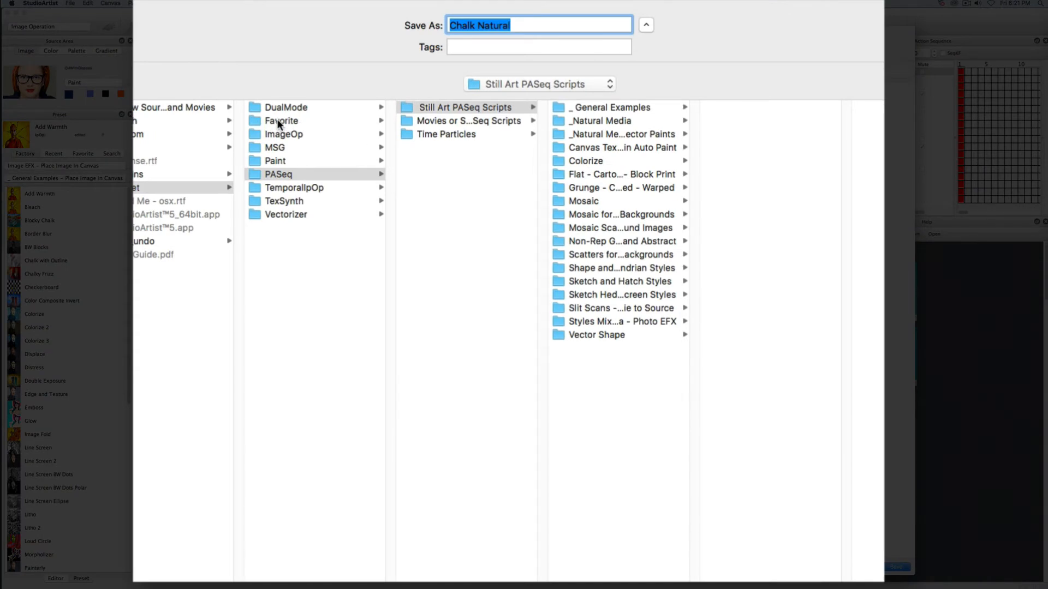
mouse_move(280, 126)
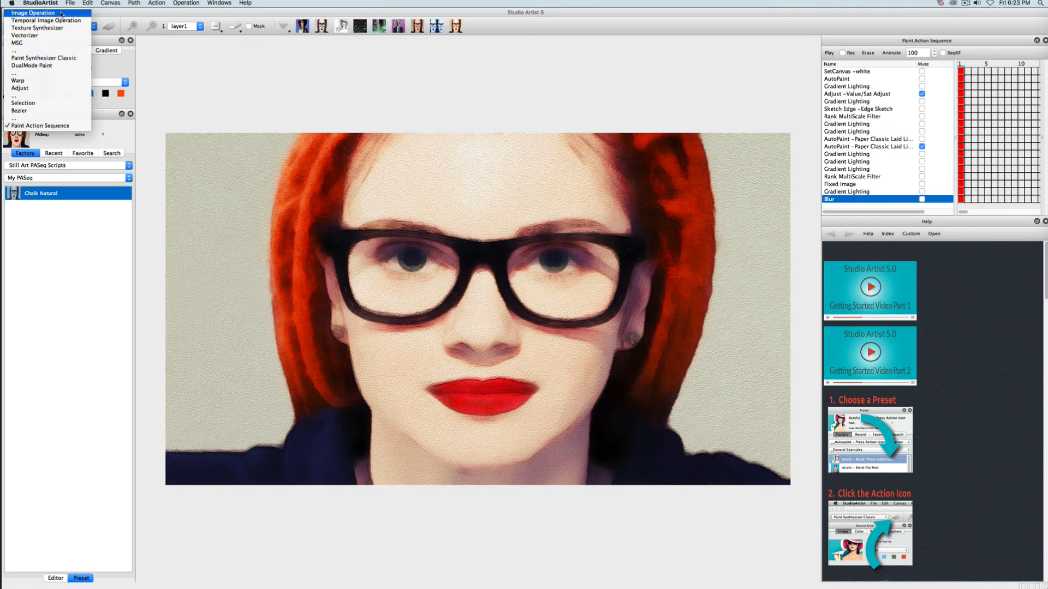
Step: Apply the _Source Edge image operation, return to Paint Action Sequence, and confirm updating Chalk Natural
click(33, 12)
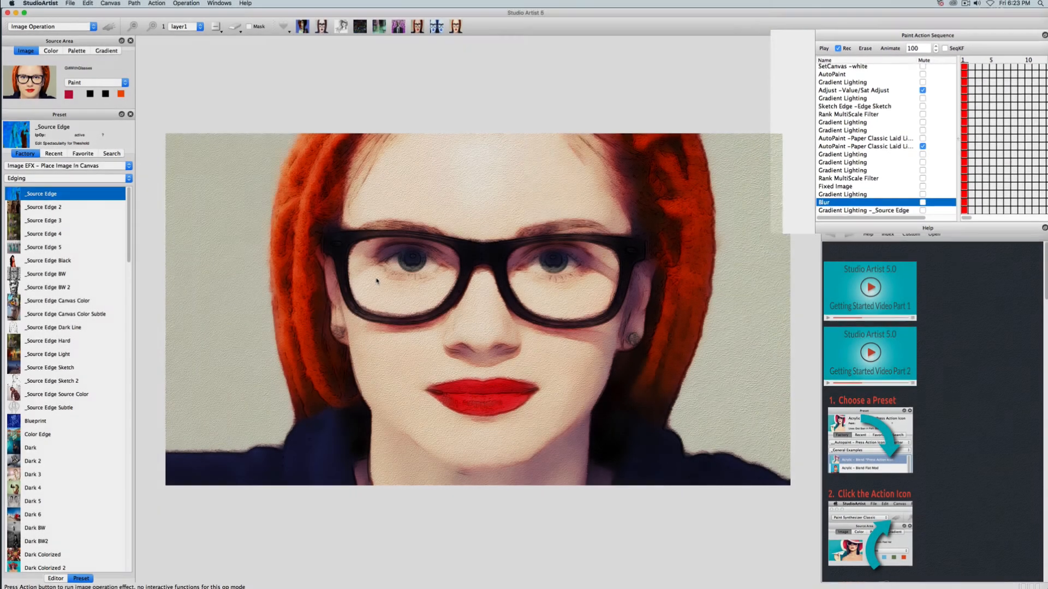
click(50, 26)
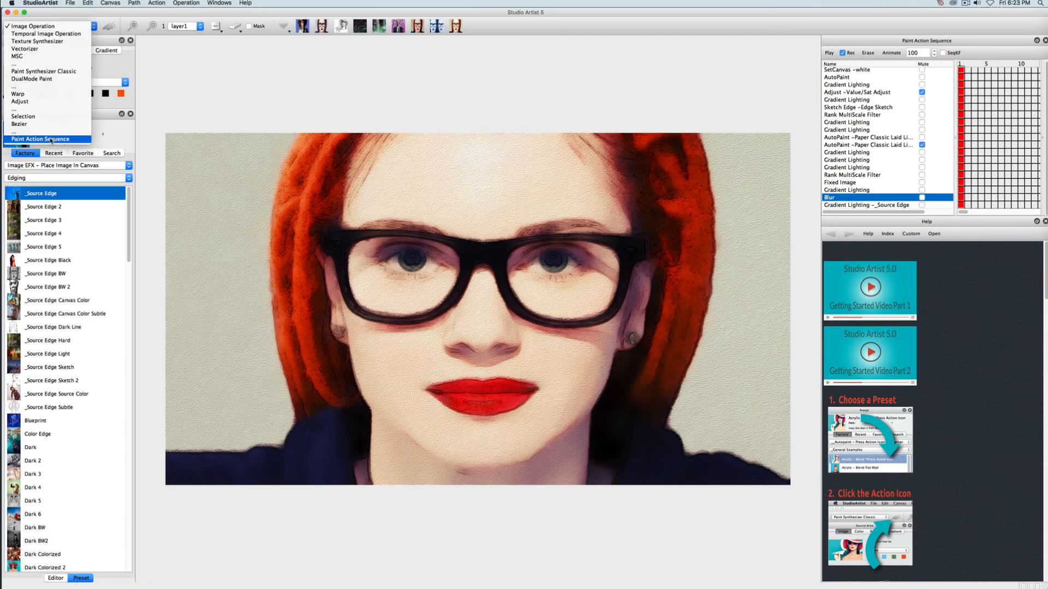
click(41, 139)
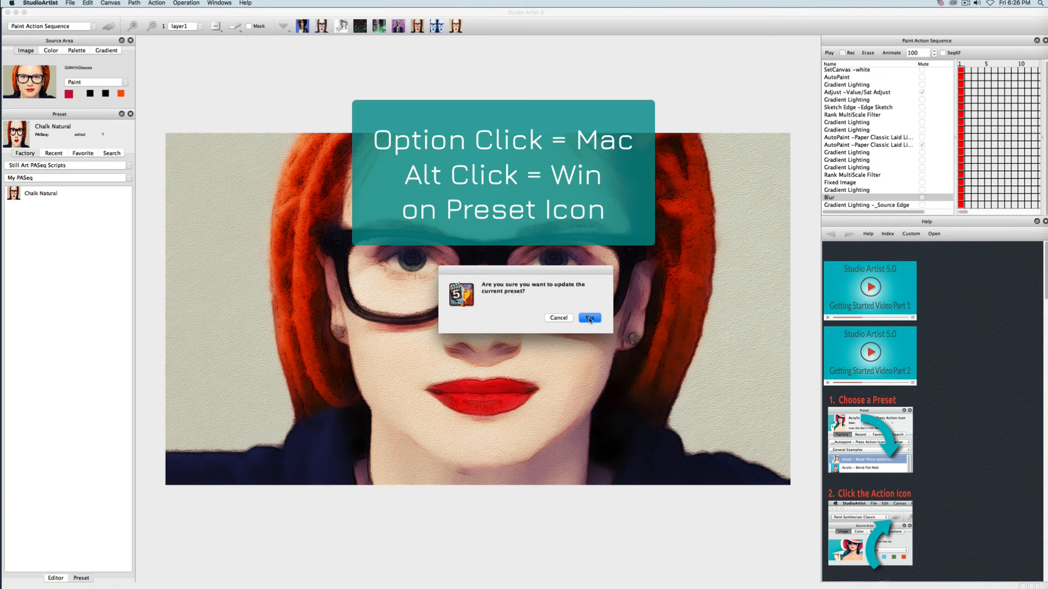
click(588, 317)
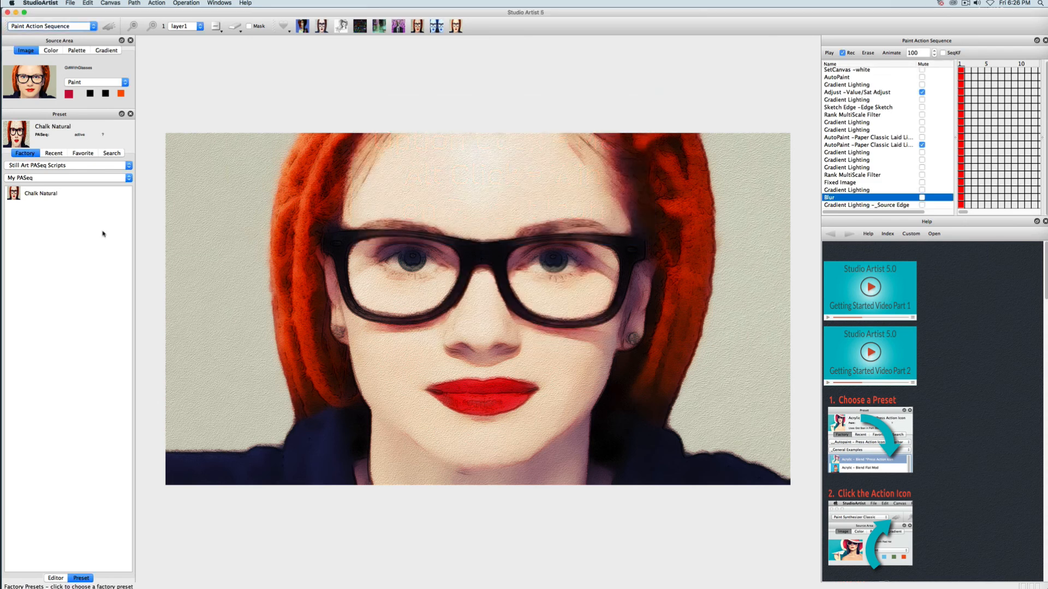